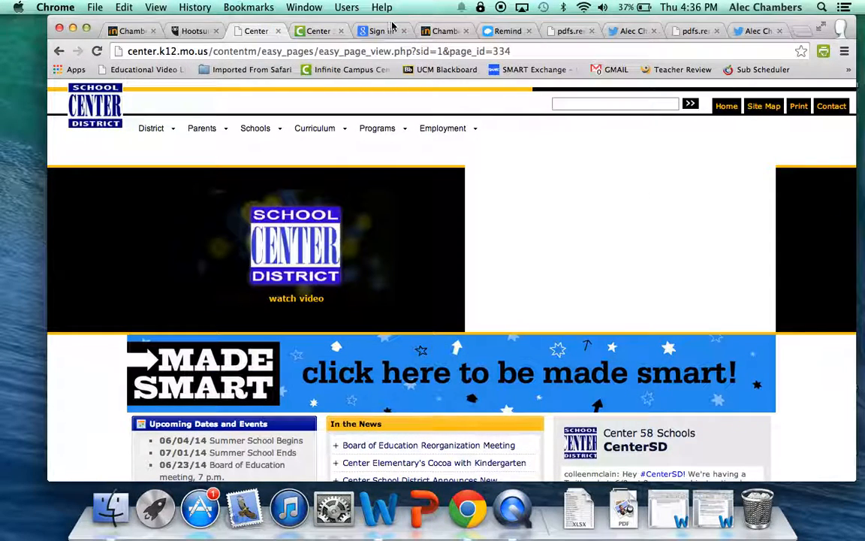
Step: Sign in to Google Drive with the school district account; the first password attempt is rejected
click(381, 30)
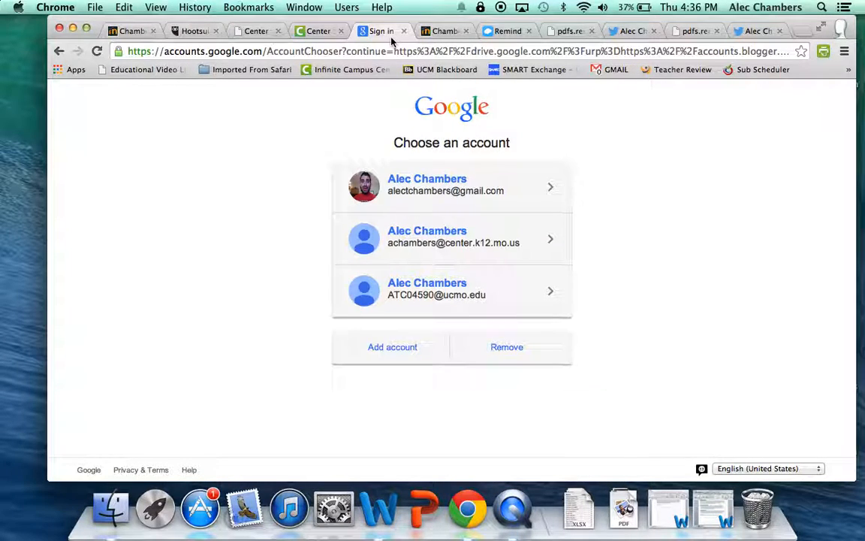
mouse_move(536, 210)
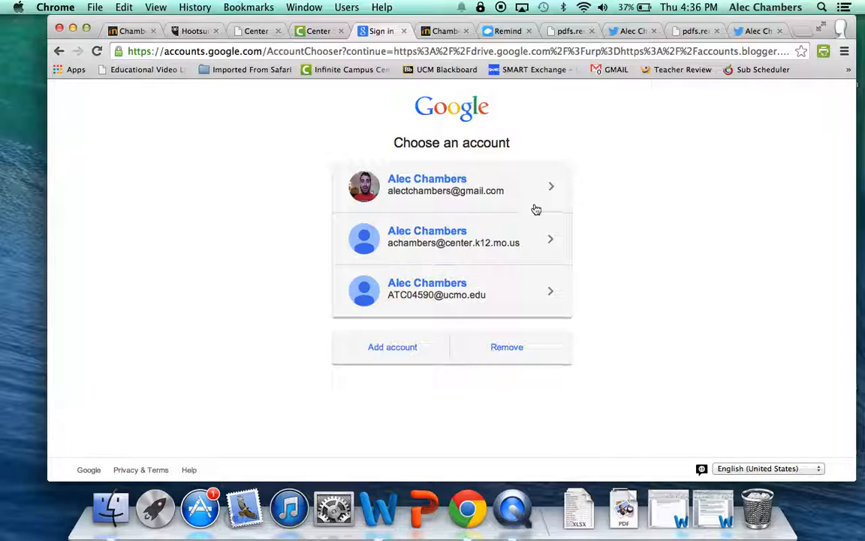
mouse_move(534, 208)
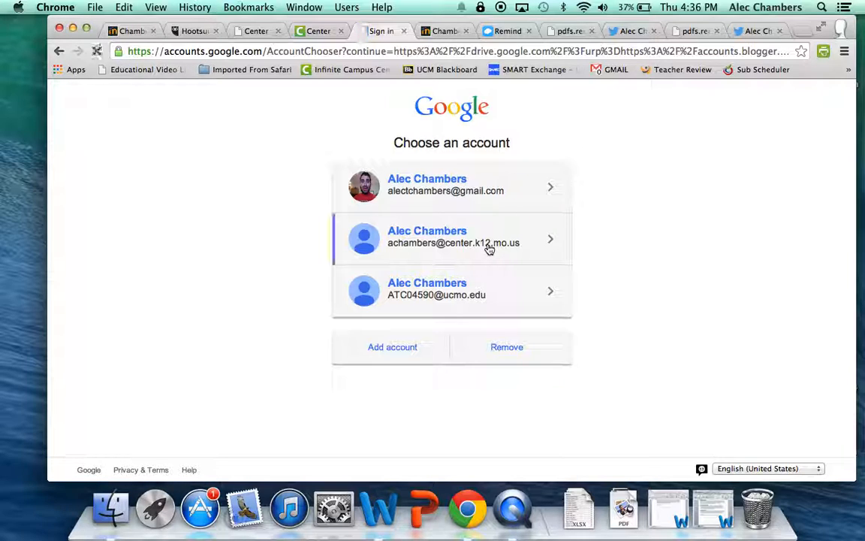
click(450, 237)
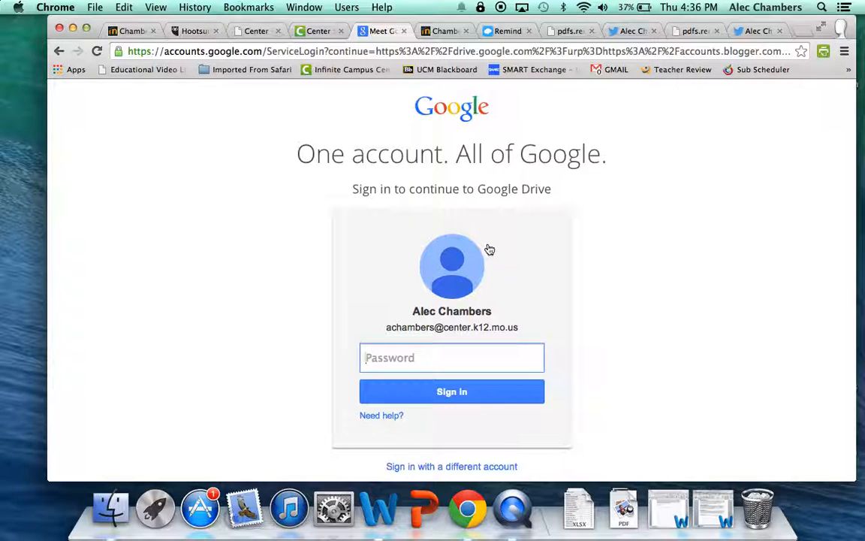
text(••••••••)
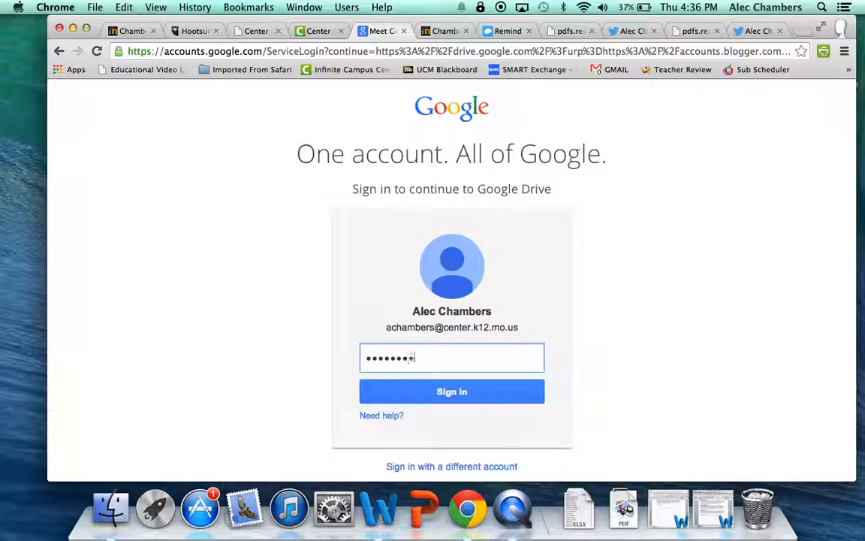
click(451, 391)
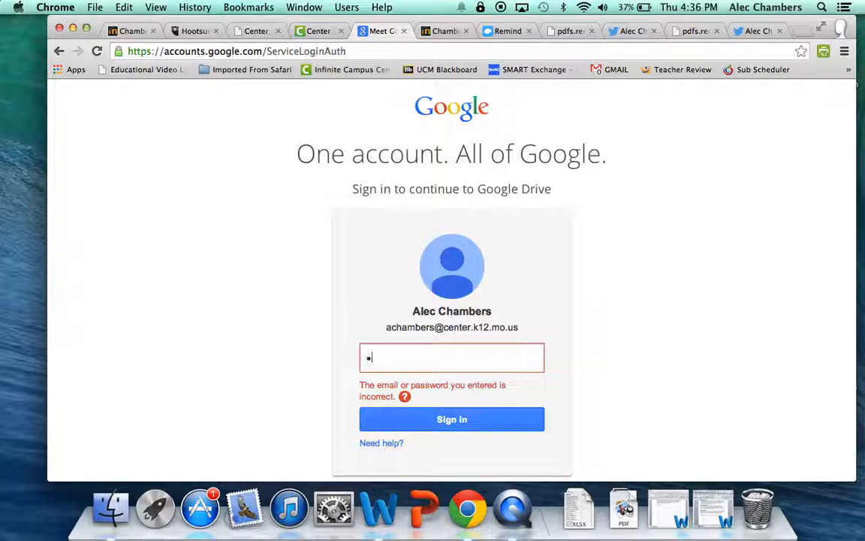
click(450, 419)
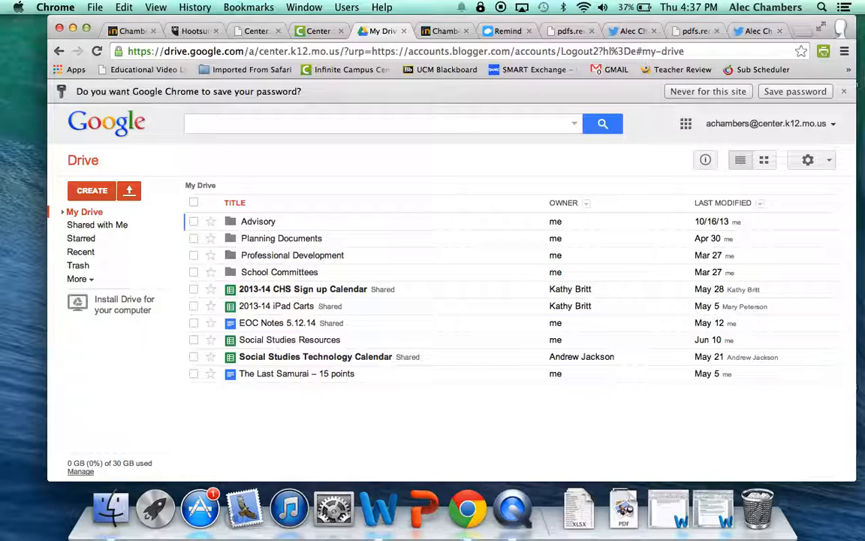
mouse_move(96, 201)
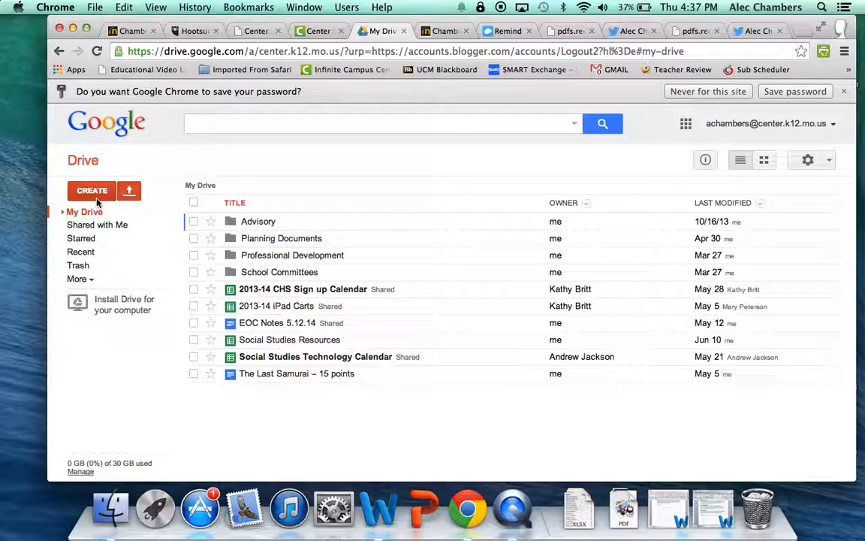
Step: Create a new blank spreadsheet from Drive's CREATE menu and start renaming it
click(92, 189)
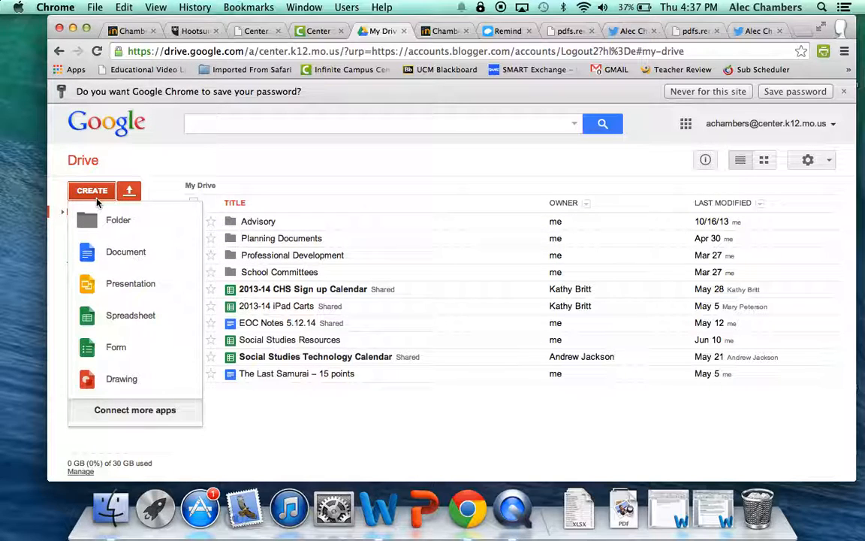
mouse_move(138, 316)
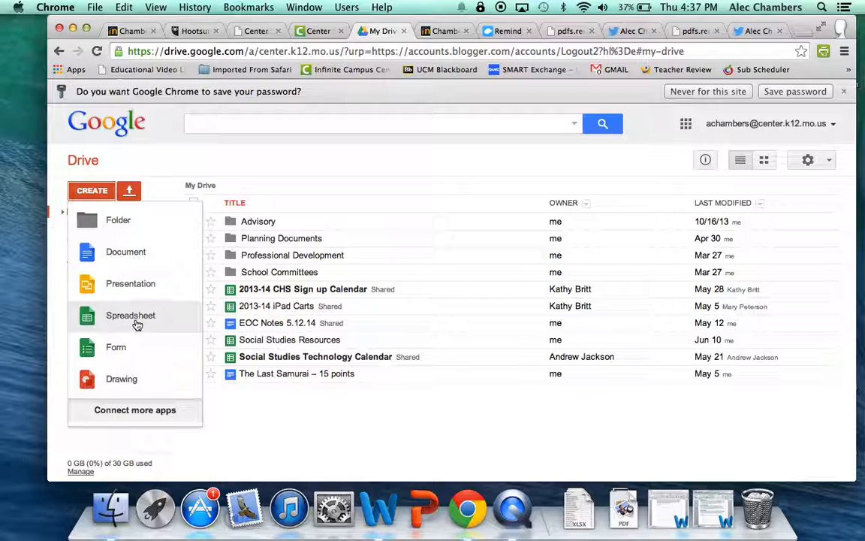
click(130, 315)
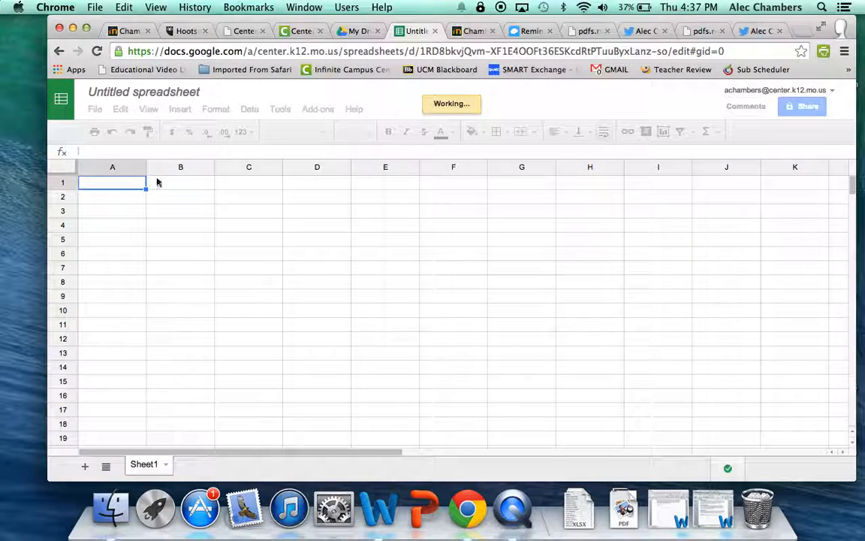
click(144, 92)
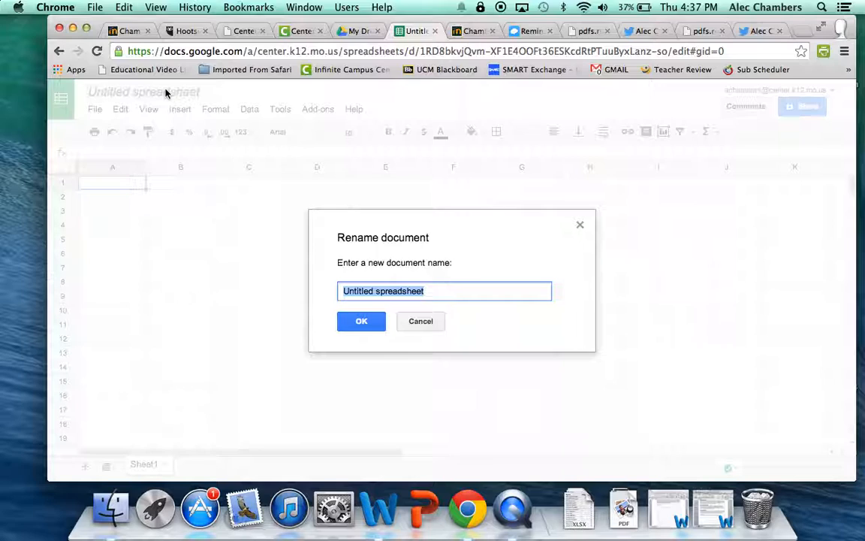
Step: Rename the new spreadsheet to 'Chambers Passwords'
text(Chambers)
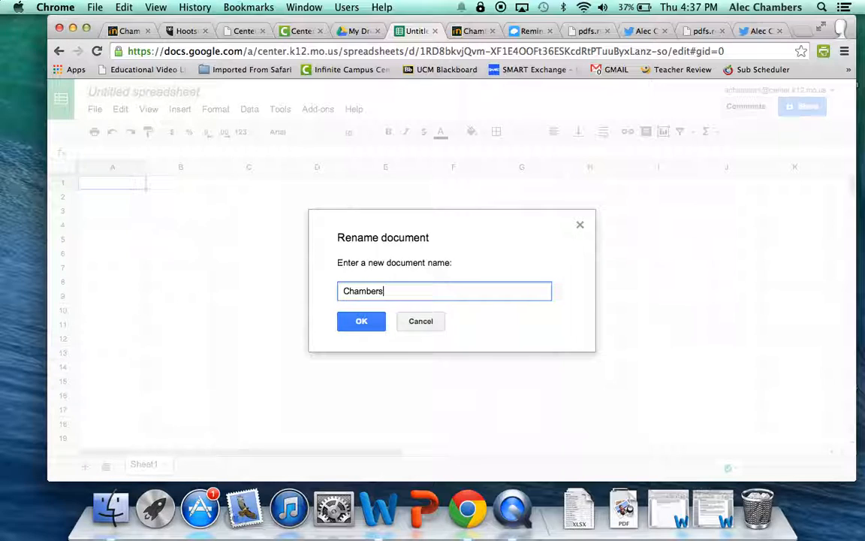
text(Passwords)
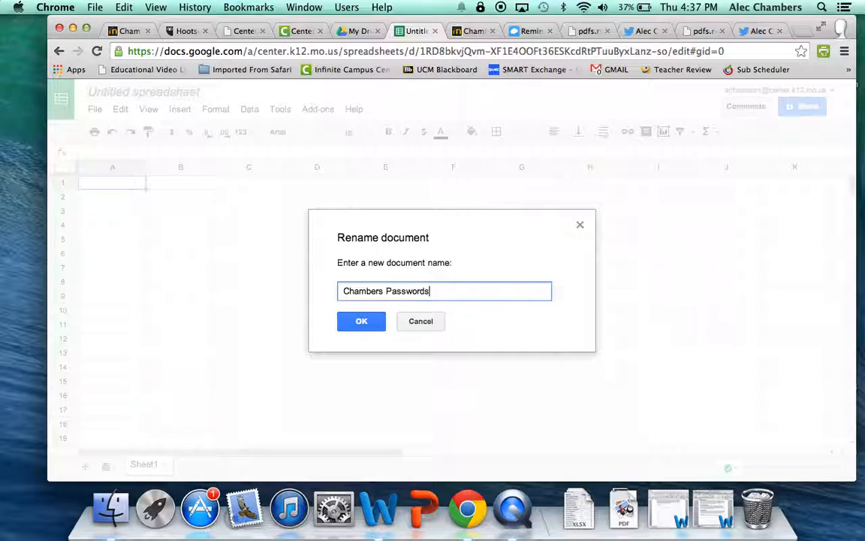
click(361, 321)
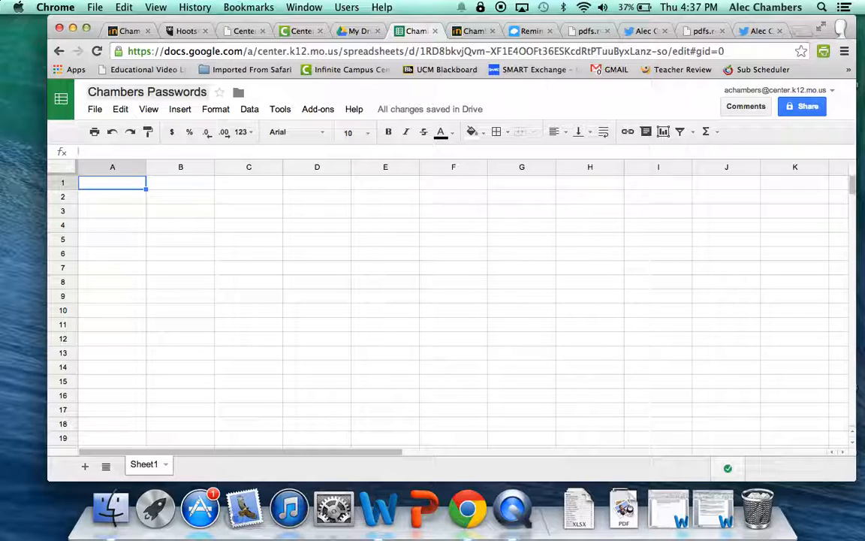
Step: Enter a 'Website/App' heading in A1 with moodle.center.k12.mo.us beneath it in A2
text(W)
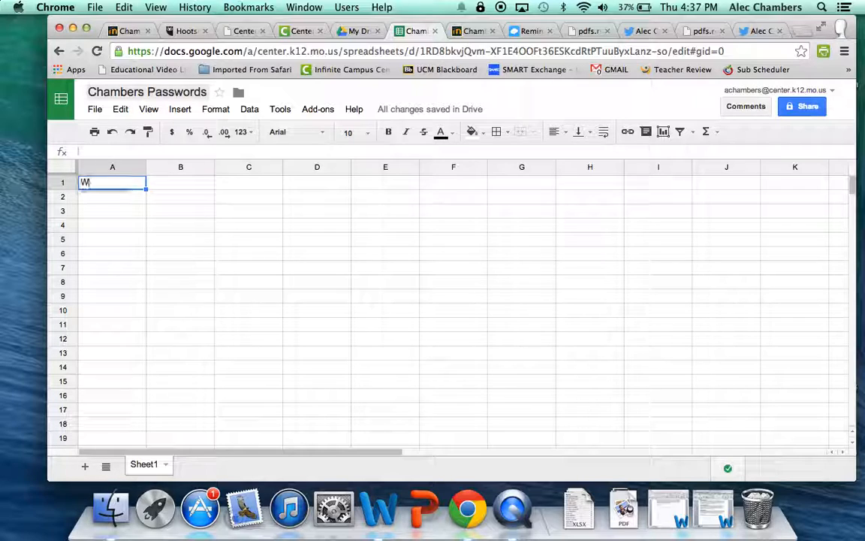
text(ebsite/A)
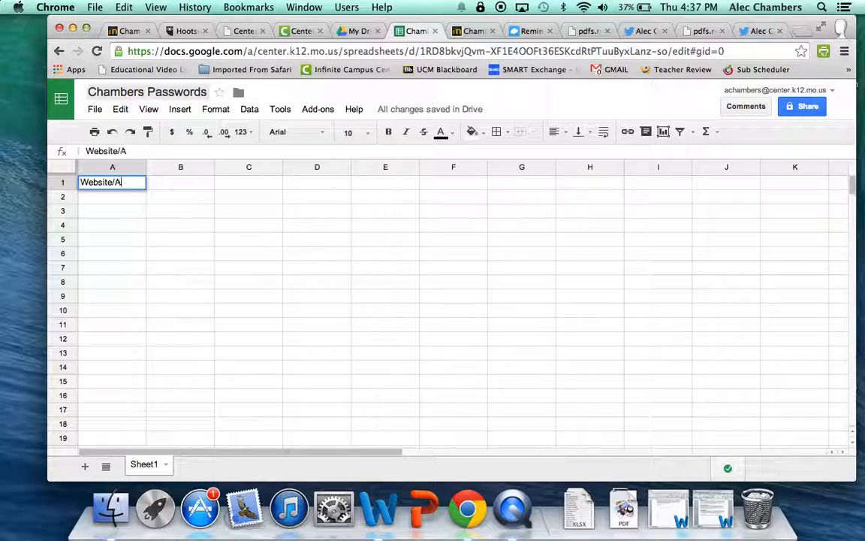
text(pp)
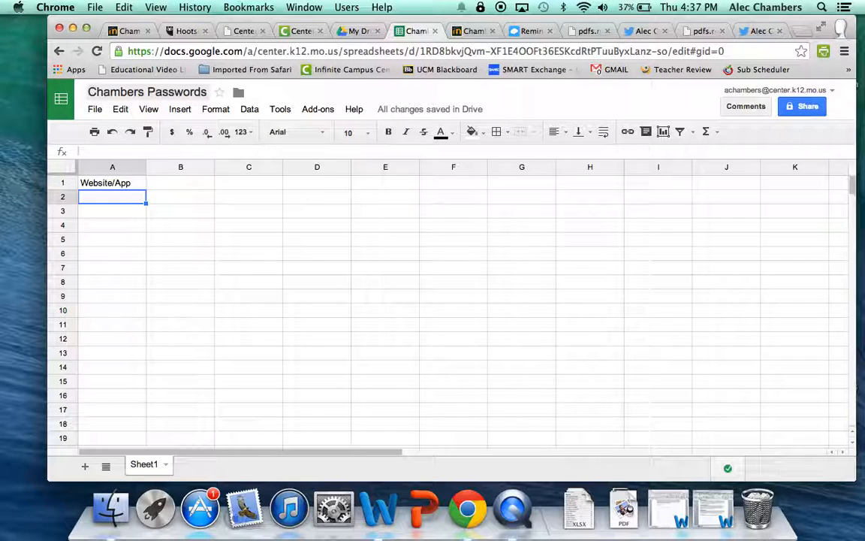
text(moodle.ca)
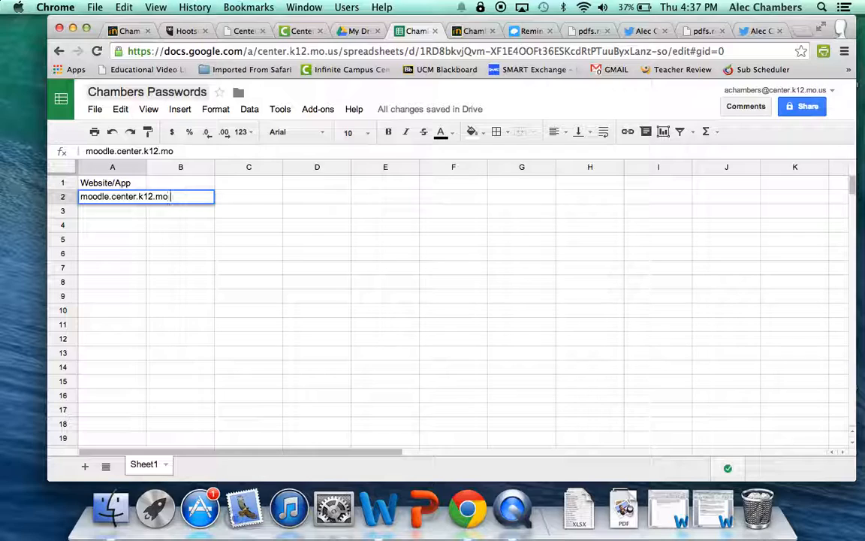
text(.us)
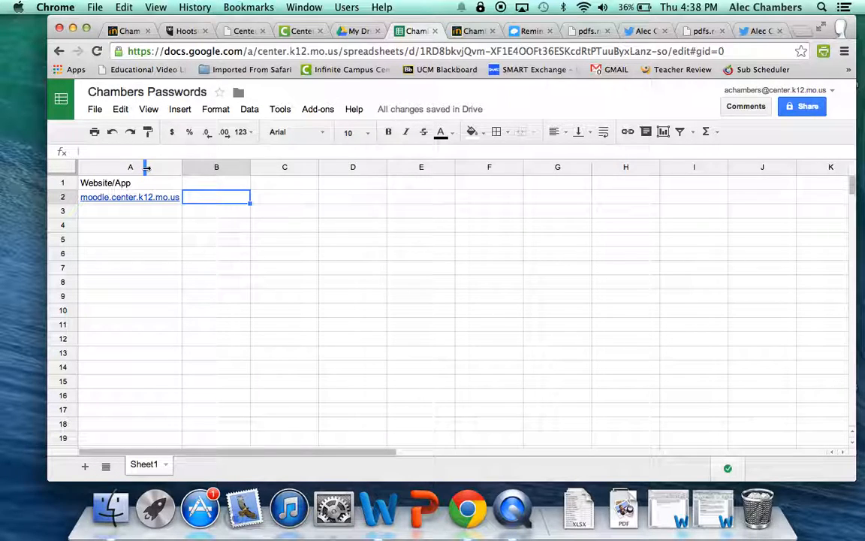
click(216, 183)
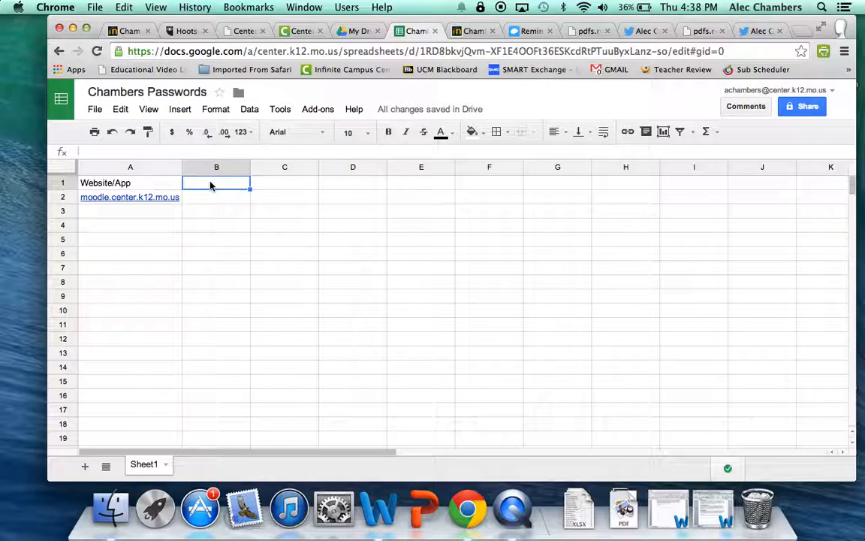
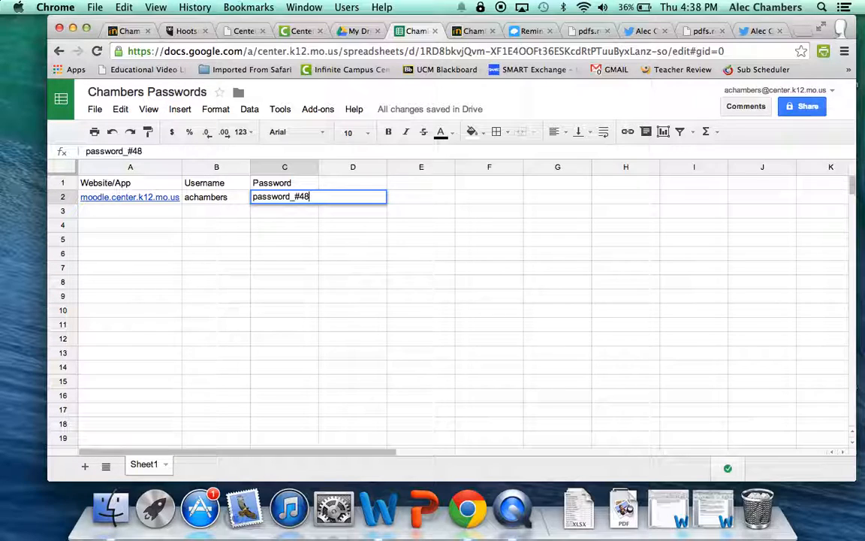
click(353, 226)
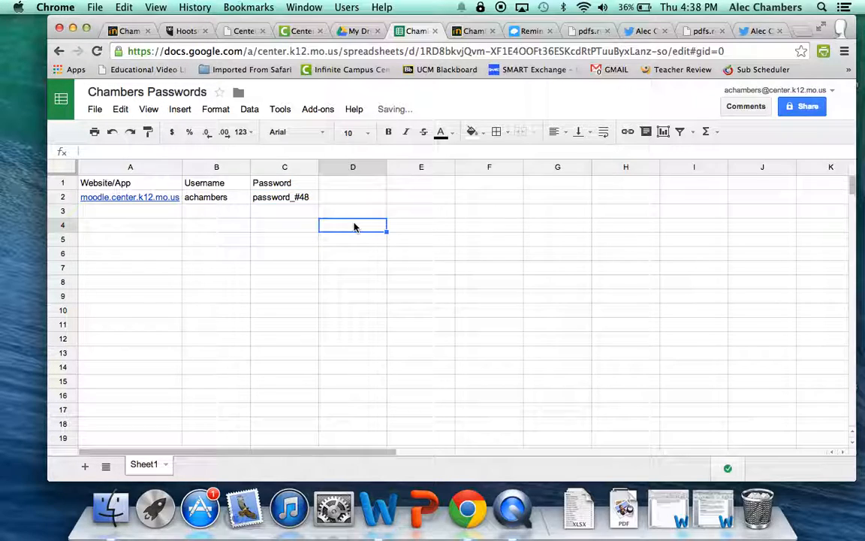
Step: Add a 'Reminder' heading in D1 with the hint 'Tina' for the Moodle row
click(351, 183)
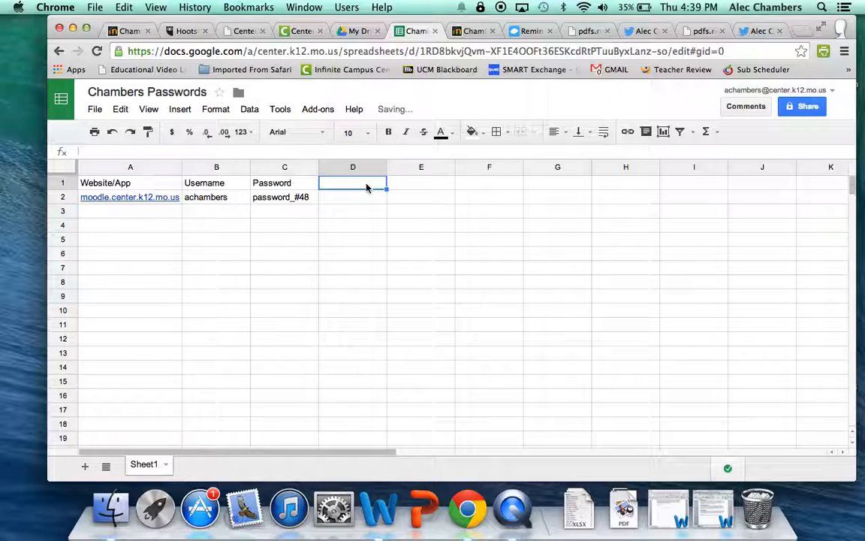
text(Reminder)
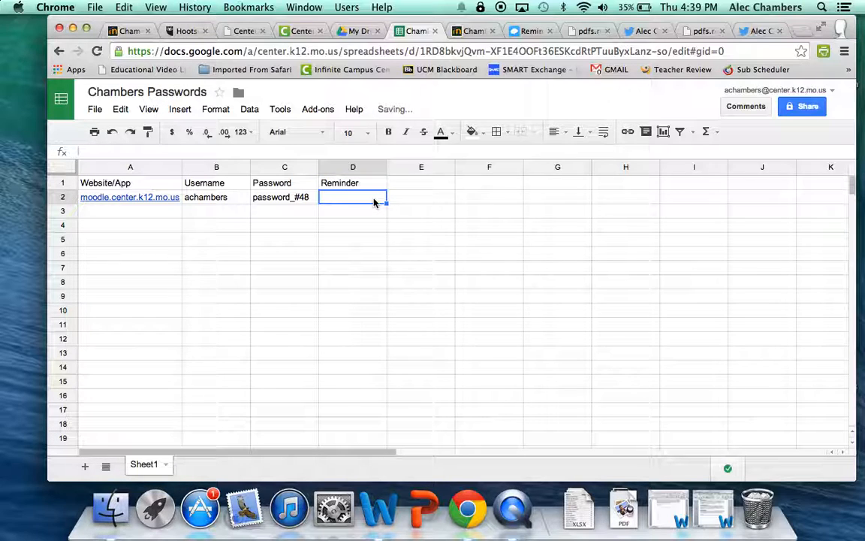
text(Tina)
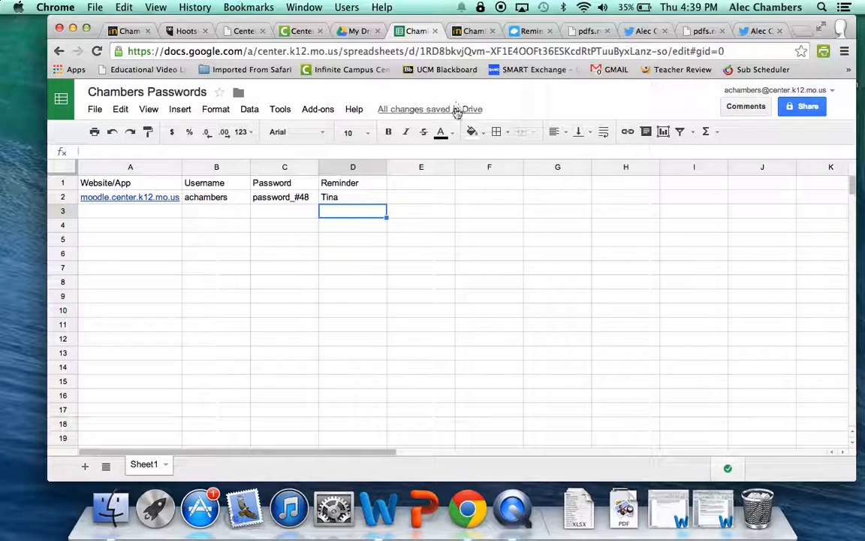
click(357, 30)
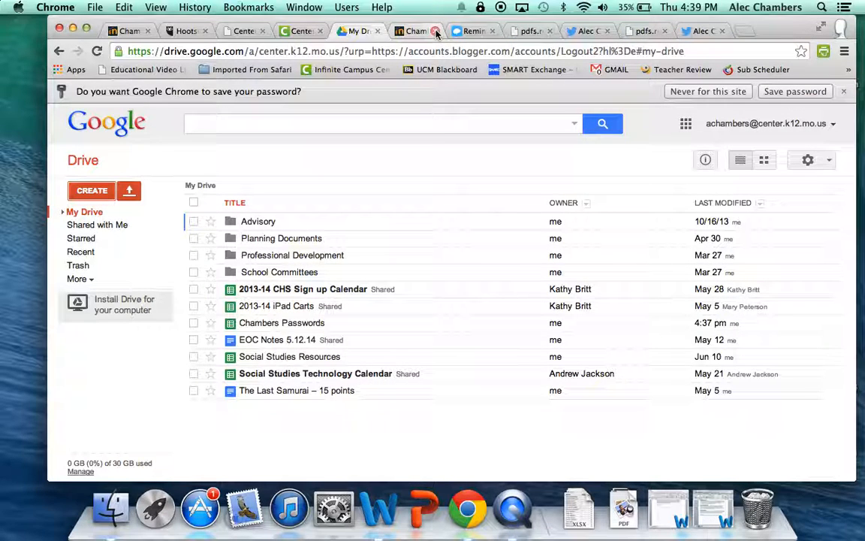
mouse_move(276, 307)
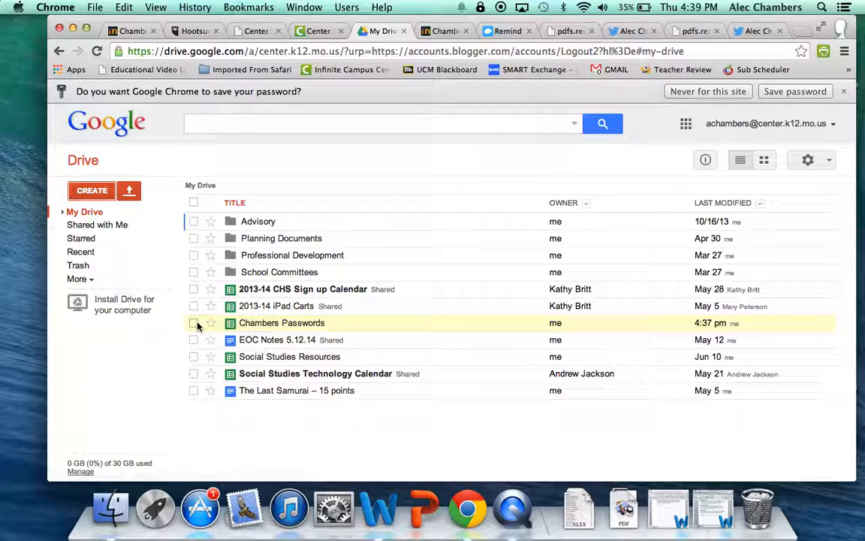
Step: Tick the Chambers Passwords spreadsheet in My Drive and return to the Moodle checklist
click(194, 321)
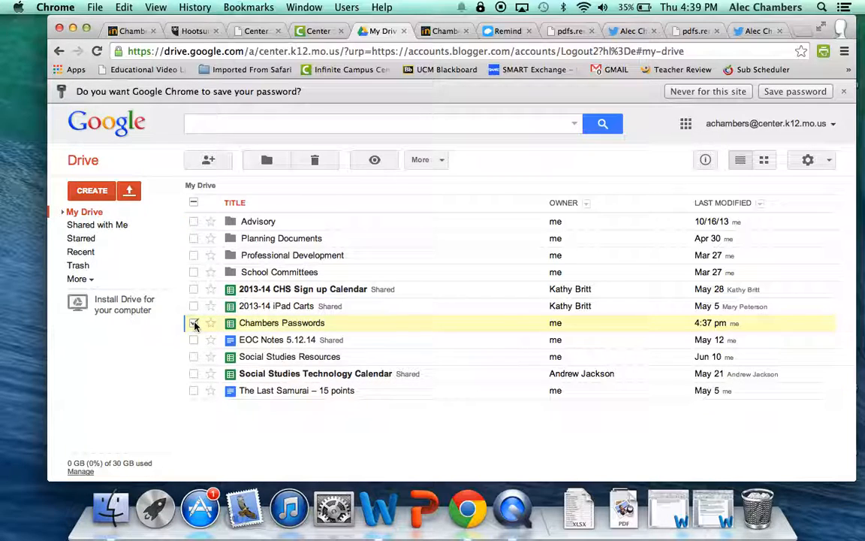
click(193, 321)
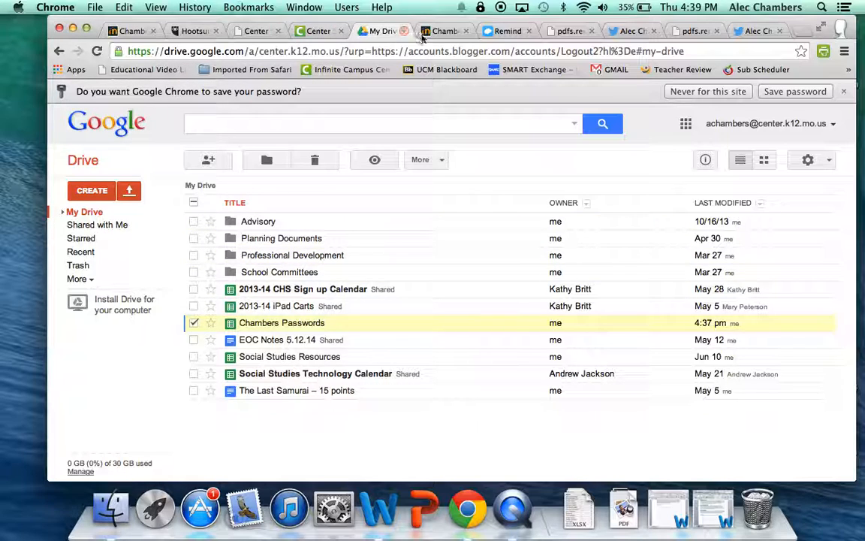
click(444, 30)
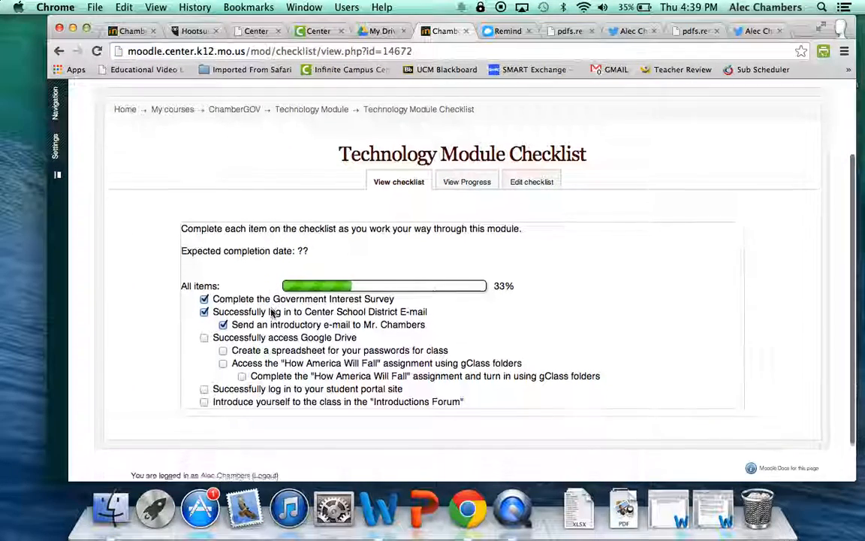
Step: Mark 'Successfully access Google Drive' and 'Create a spreadsheet for your passwords' complete, reaching 56%
click(204, 324)
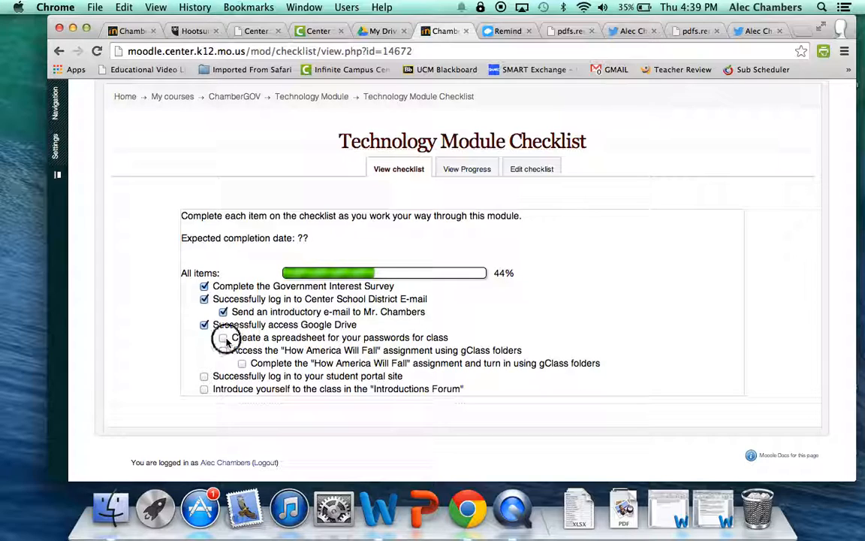
click(222, 336)
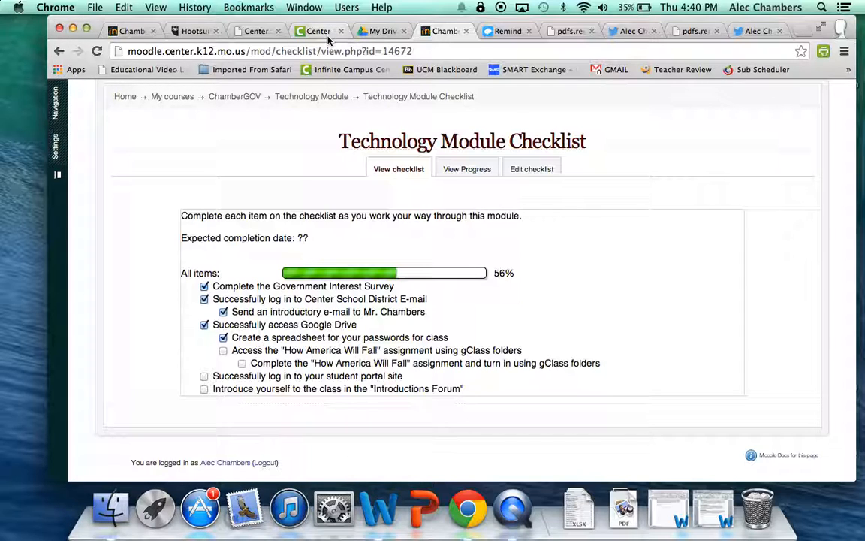
Step: Create a new Drive folder named 'gClass - MWH - View'
click(379, 30)
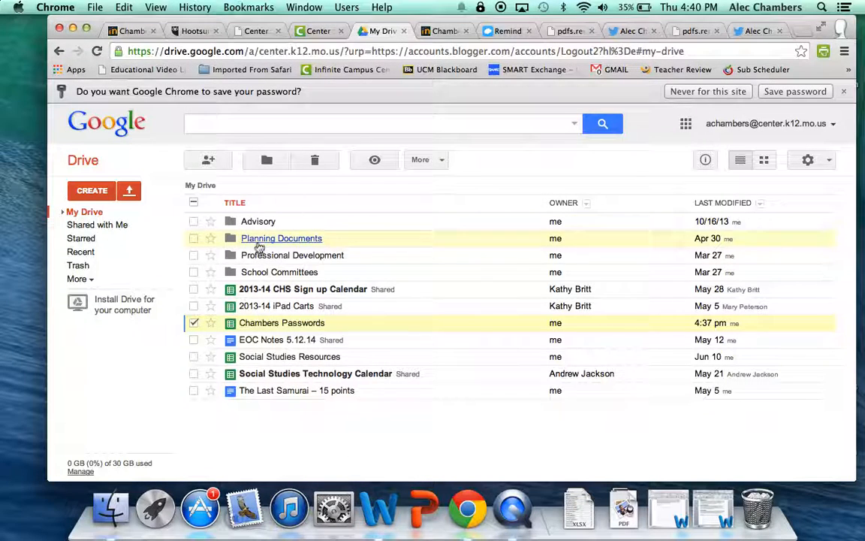
click(129, 189)
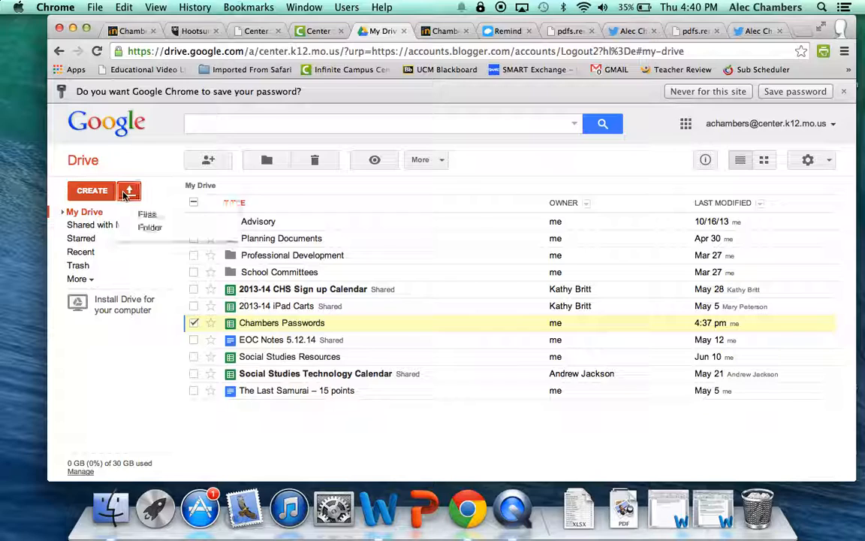
click(150, 226)
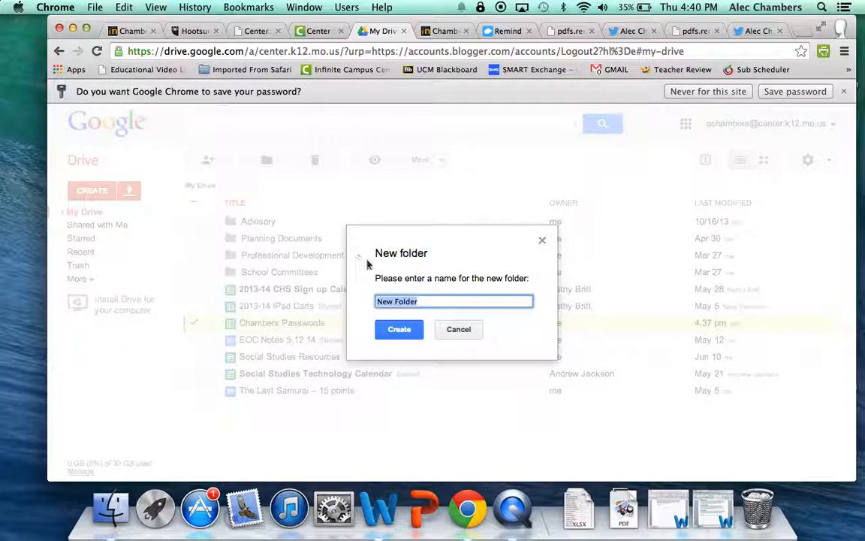
mouse_move(376, 278)
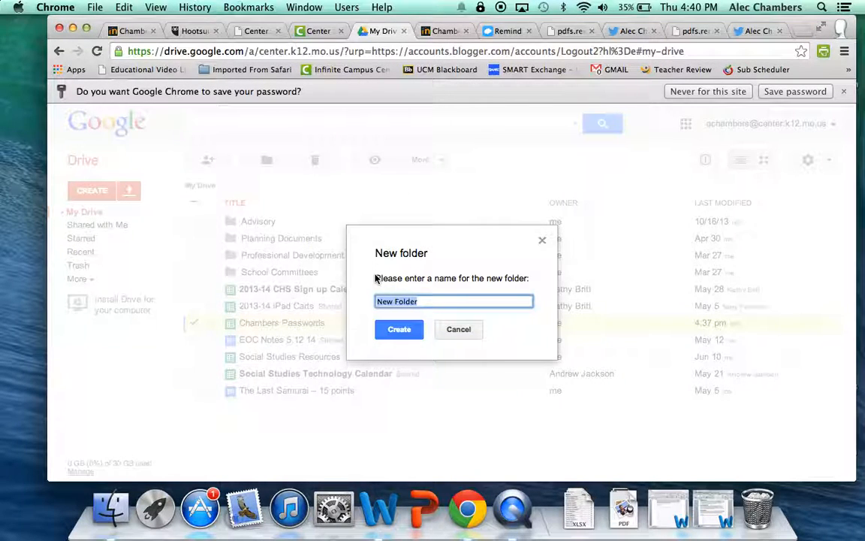
text(gClass)
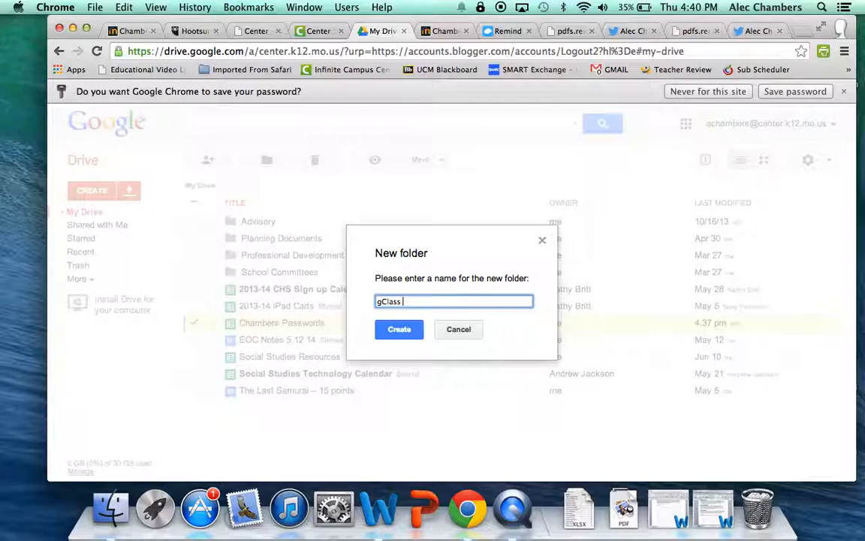
text(- MWH)
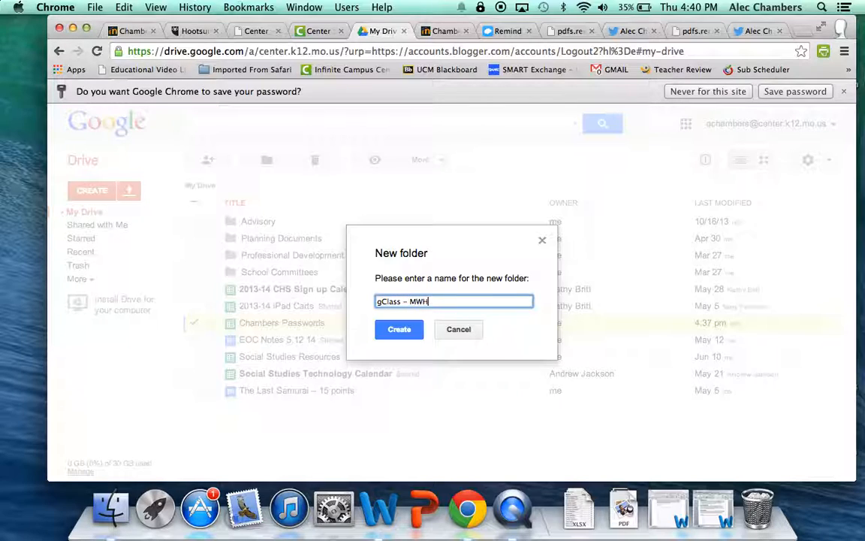
text(-)
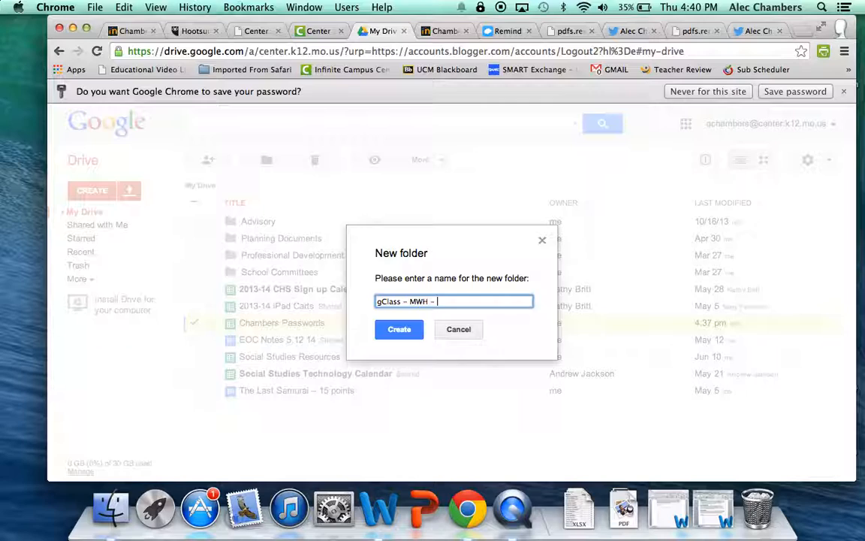
text(View)
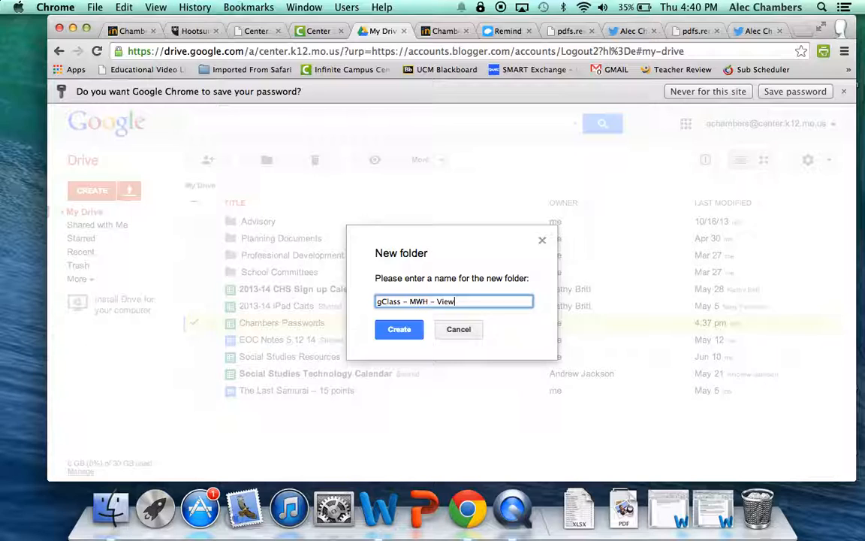
click(399, 328)
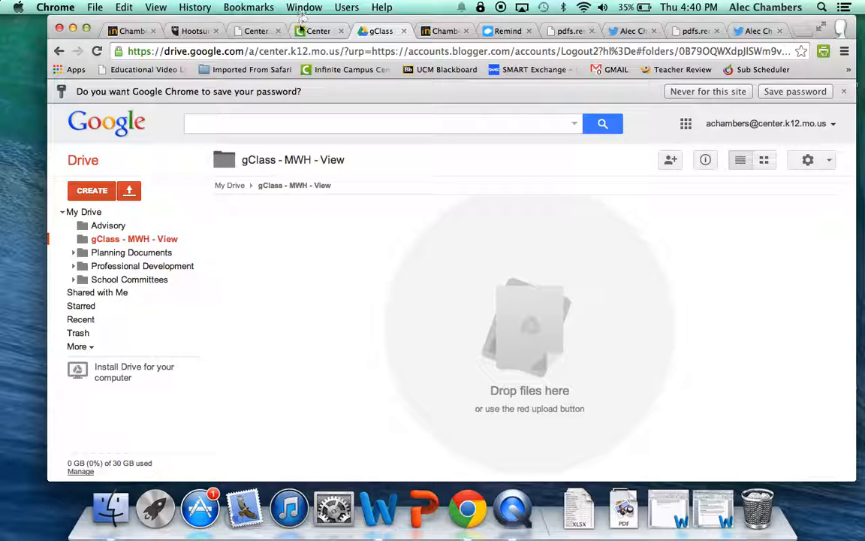
Step: Tick both 'How America Will Fail' assignment items on the Moodle checklist, reaching 78%
click(443, 30)
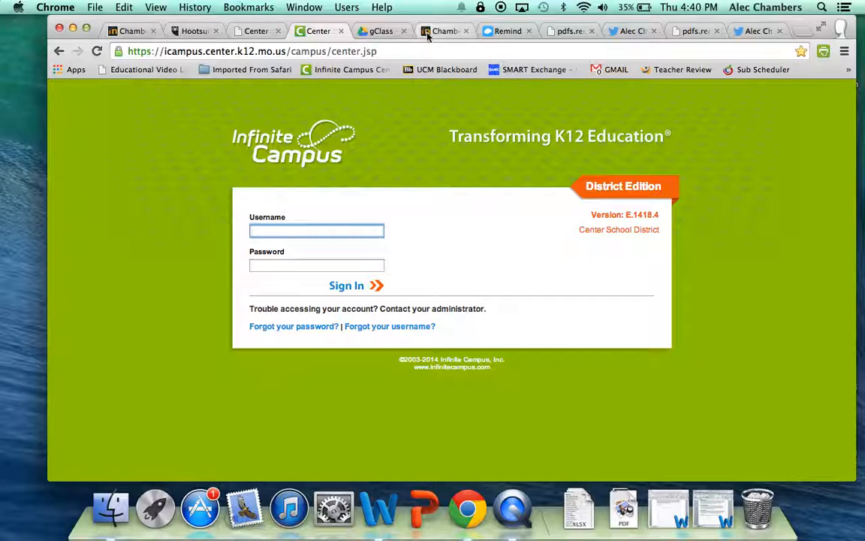
click(443, 30)
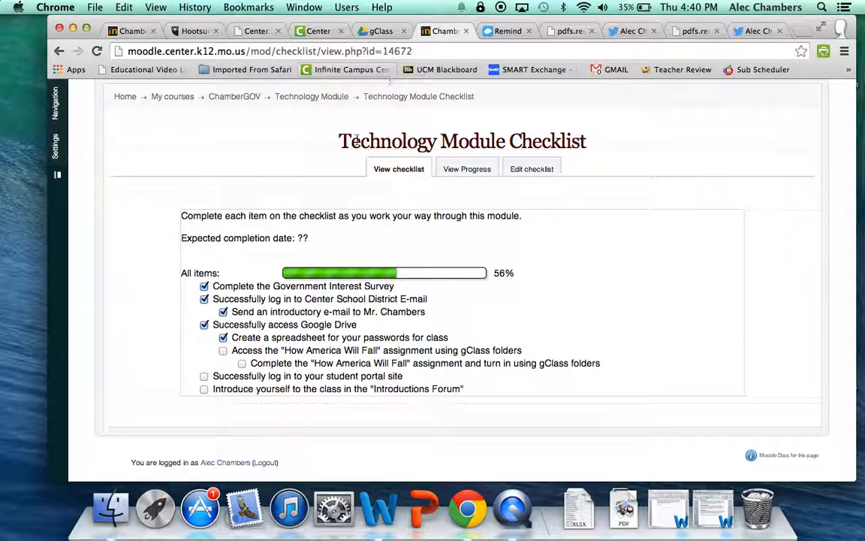
click(223, 350)
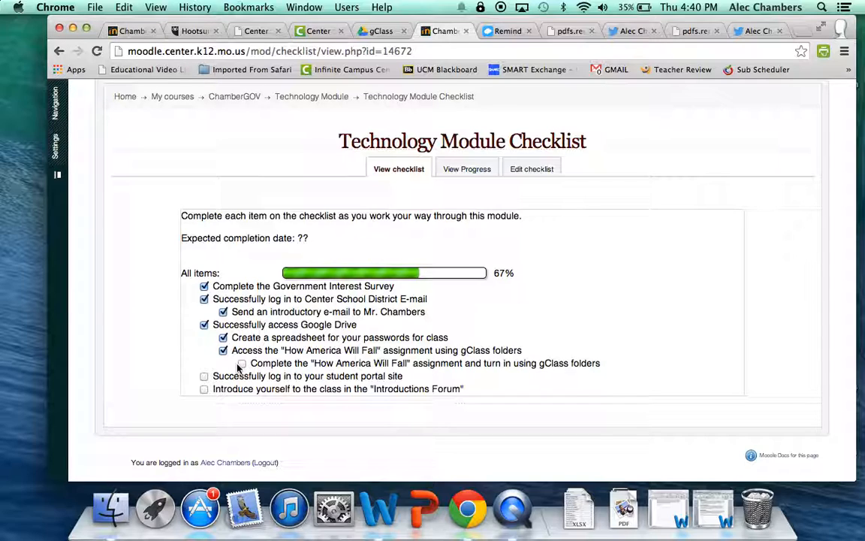
click(241, 362)
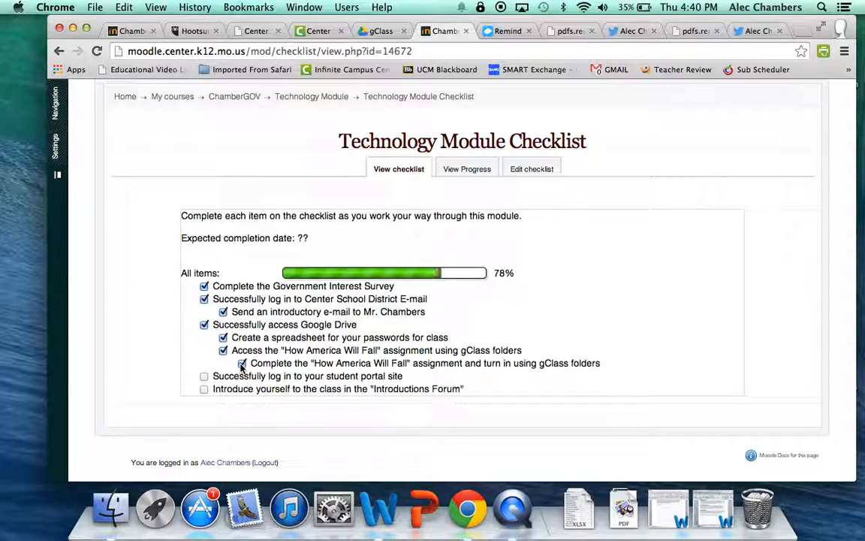